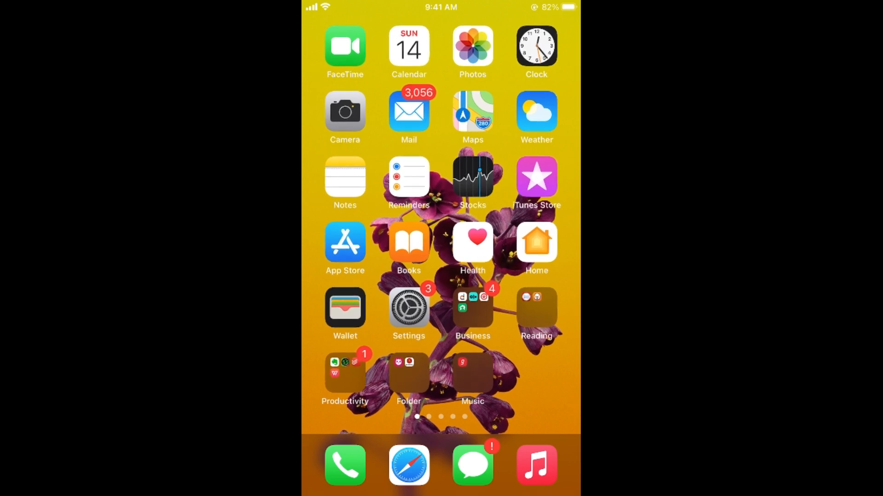
# Step: Launch Settings from the home screen and scroll to the Phone entry
pyautogui.click(408, 308)
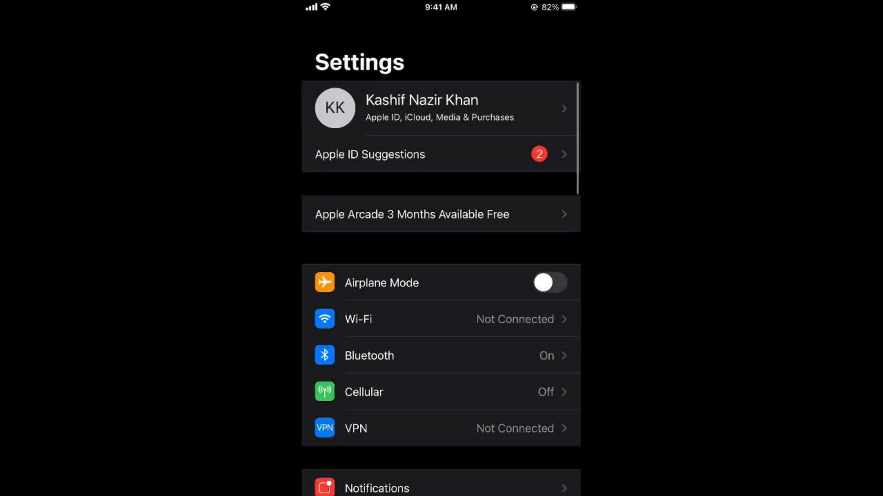
pyautogui.scroll(-3)
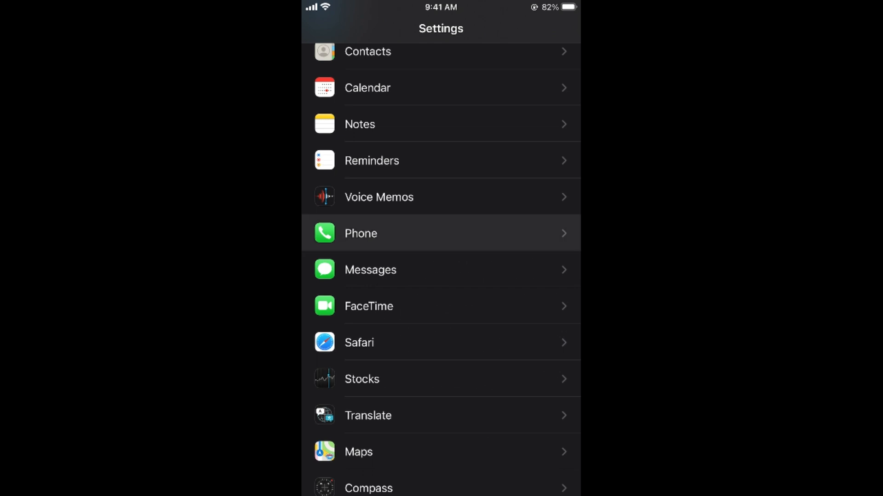
# Step: Switch Silence Unknown Callers on and return to the Phone settings showing it On
pyautogui.click(441, 233)
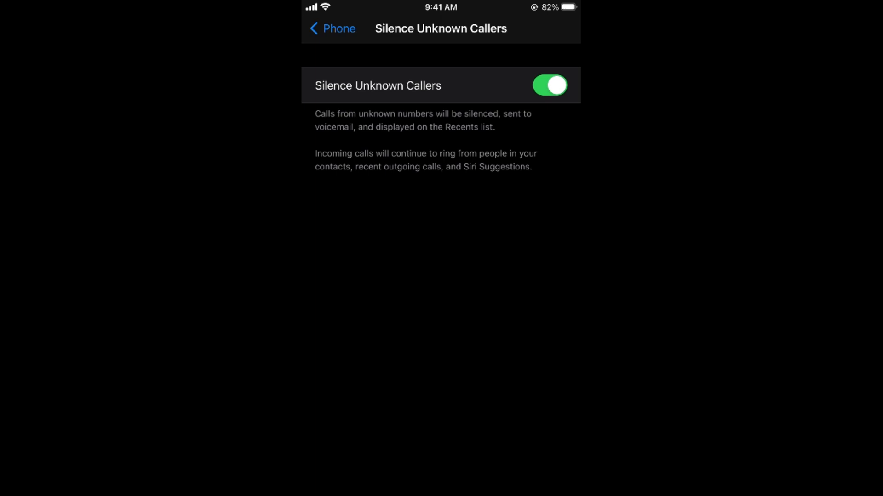
pyautogui.click(331, 28)
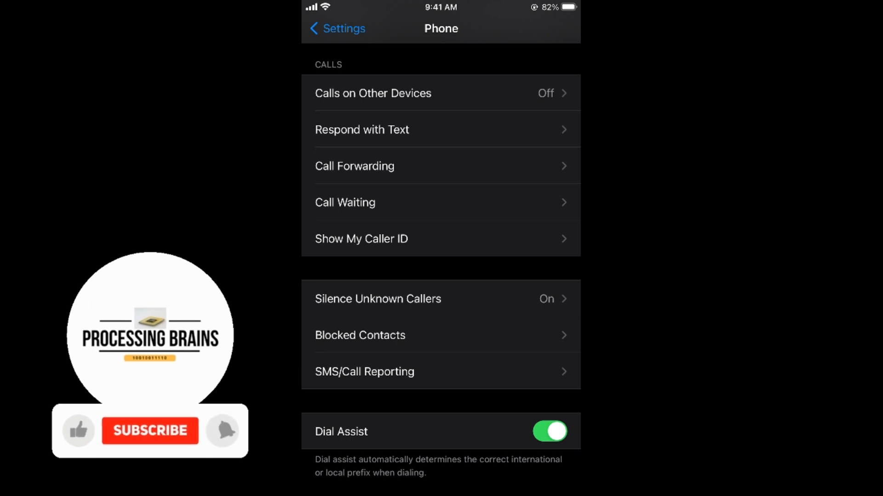
pyautogui.click(359, 335)
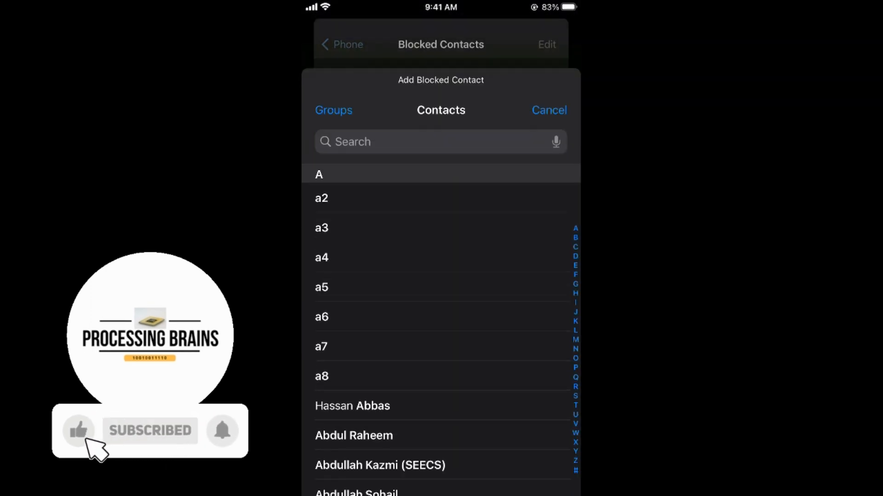
pyautogui.click(548, 109)
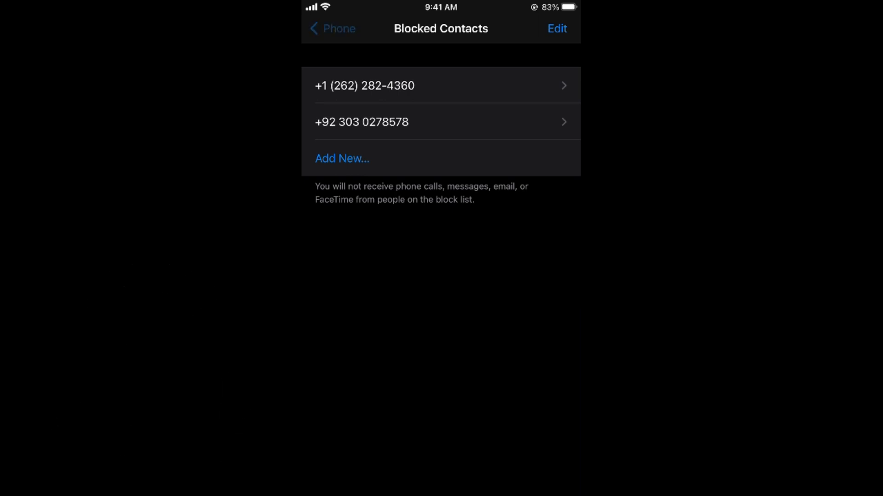
pyautogui.click(331, 29)
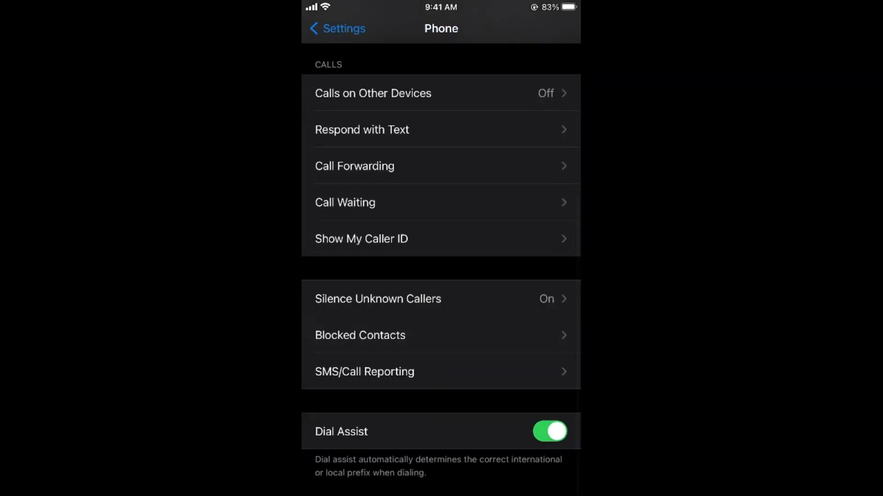